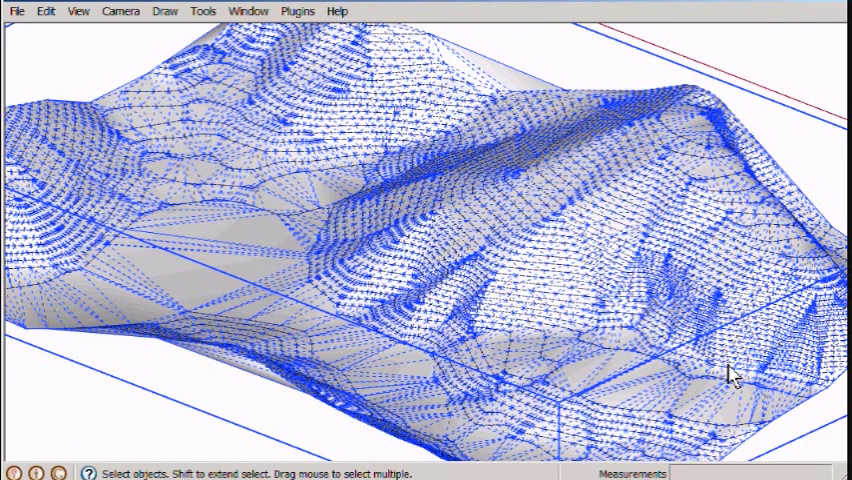
Step: Open the Plugins menu to reach Instant Terrain for the dense terrain mesh
{"action": "left_click", "coordinate": [296, 12]}
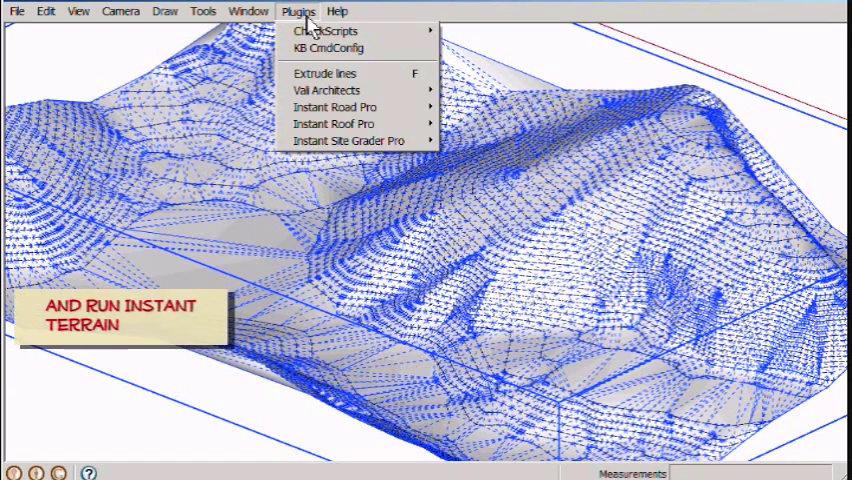
{"action": "mouse_move", "coordinate": [340, 90]}
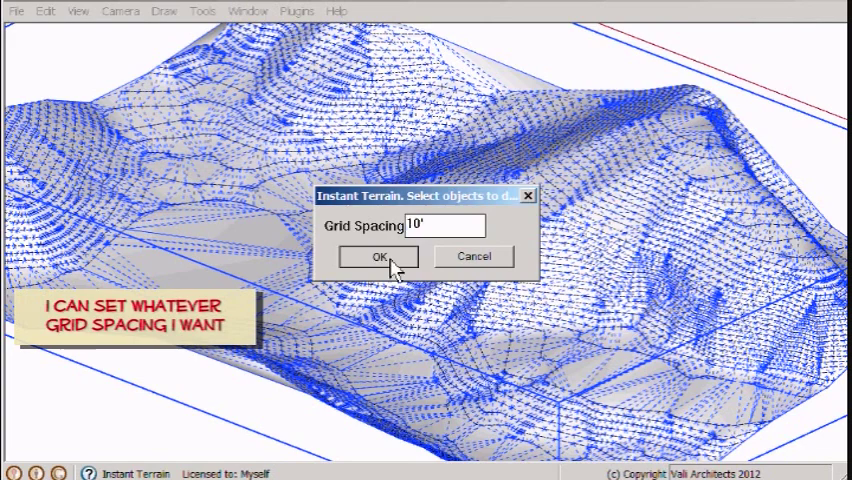
Step: Confirm the 10' grid spacing so the terrain regenerates as a coarse grid, then orbit to inspect it
{"action": "left_click", "coordinate": [376, 256]}
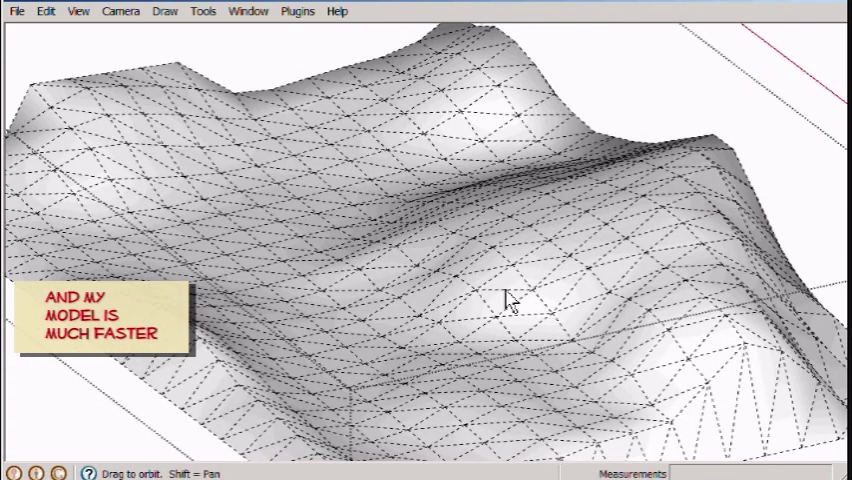
{"action": "left_click_drag", "start_coordinate": [504, 300], "coordinate": [500, 280]}
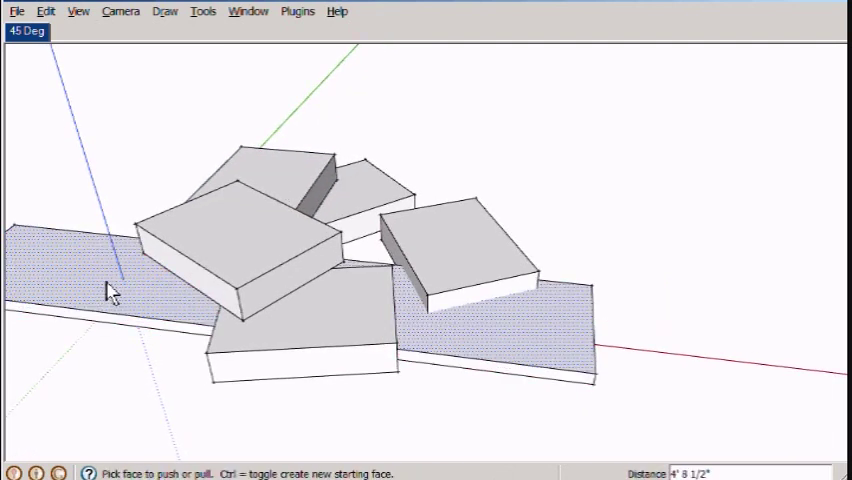
Step: Finish the second flat slab behind the blocks and select all geometry in the scene
{"action": "left_click", "coordinate": [552, 188]}
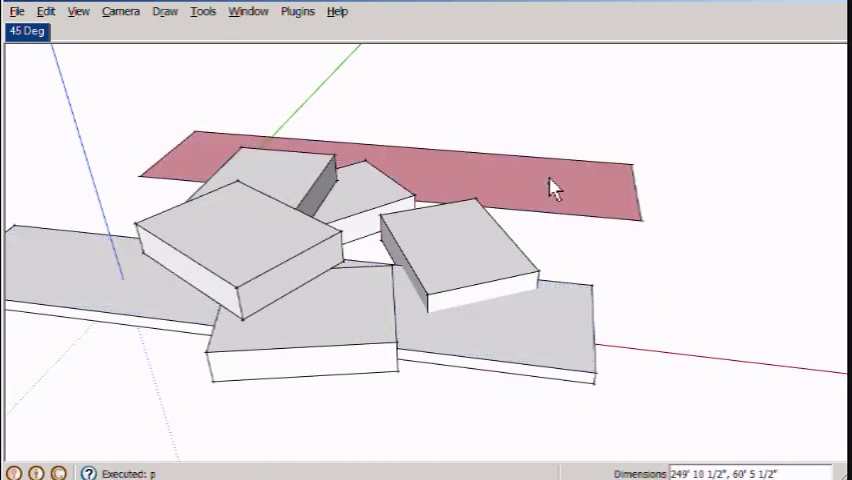
{"action": "key", "text": "ctrl+a"}
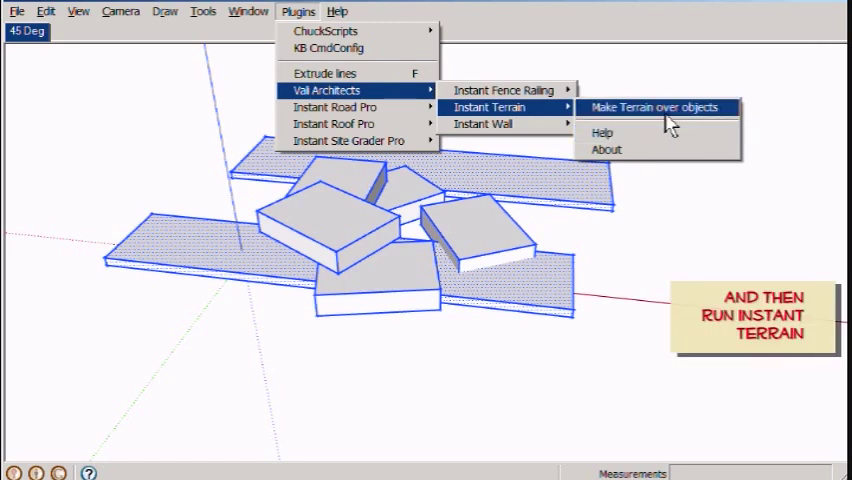
Step: Run Vali Architects > Instant Terrain > Make Terrain over objects on the selection
{"action": "left_click", "coordinate": [652, 108]}
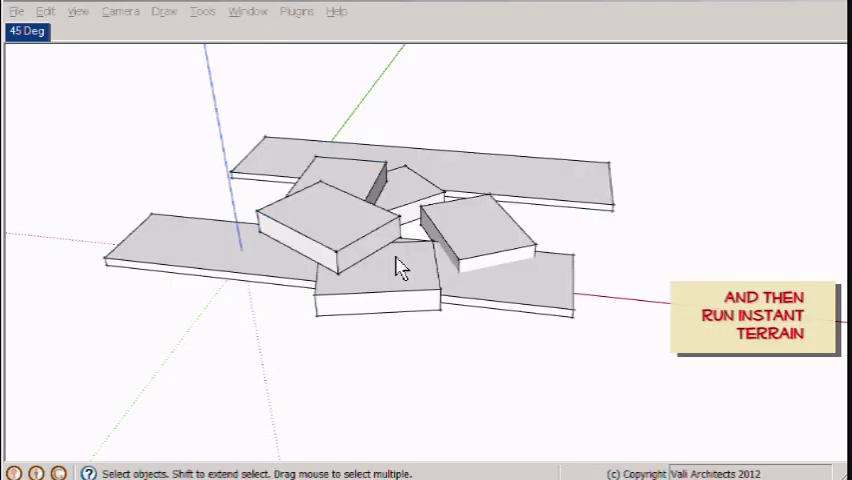